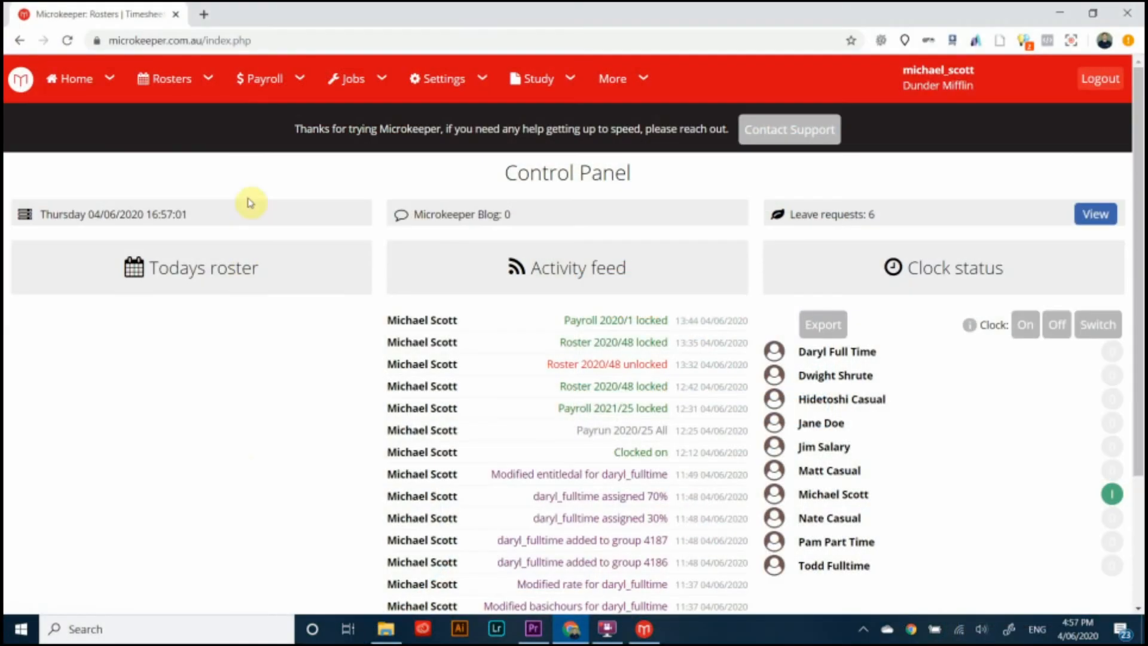
Step: Go to the NFC & Fingerprint page under the Payroll menu
click(265, 78)
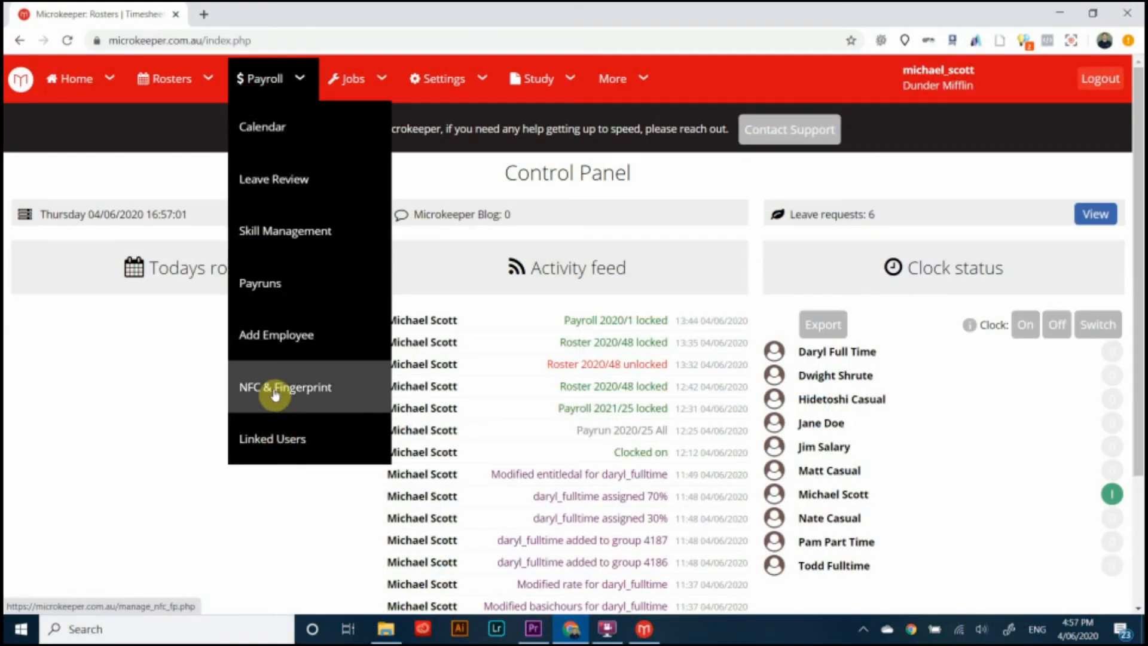
click(285, 387)
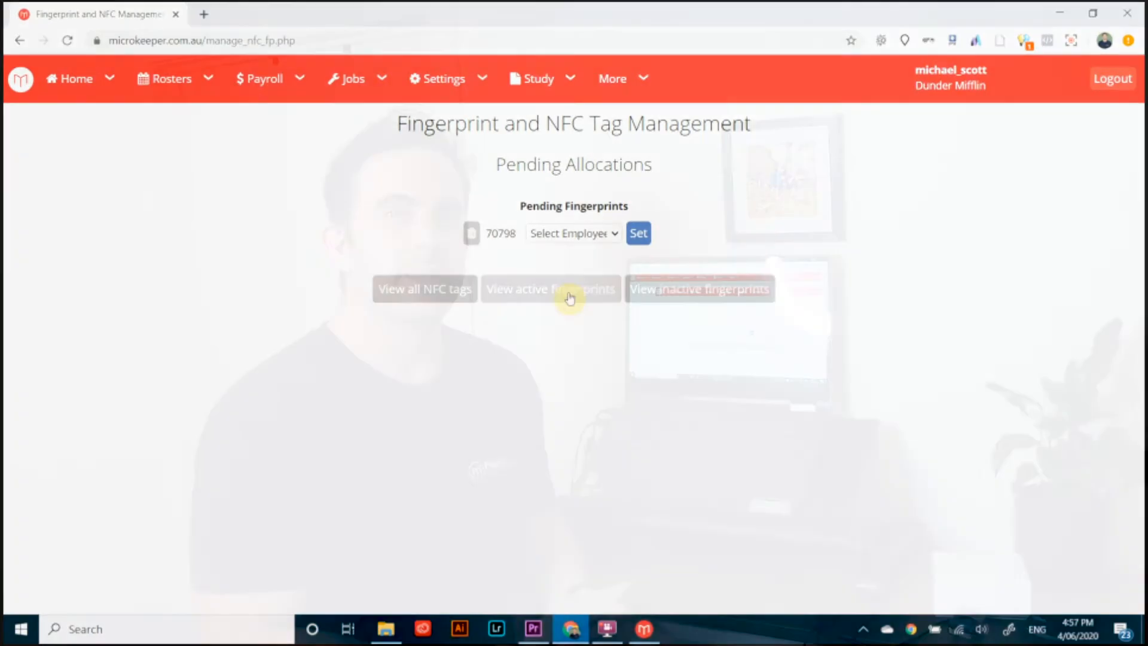
Step: Select Michael Scott in the employee dropdown for pending fingerprint 70798
click(573, 232)
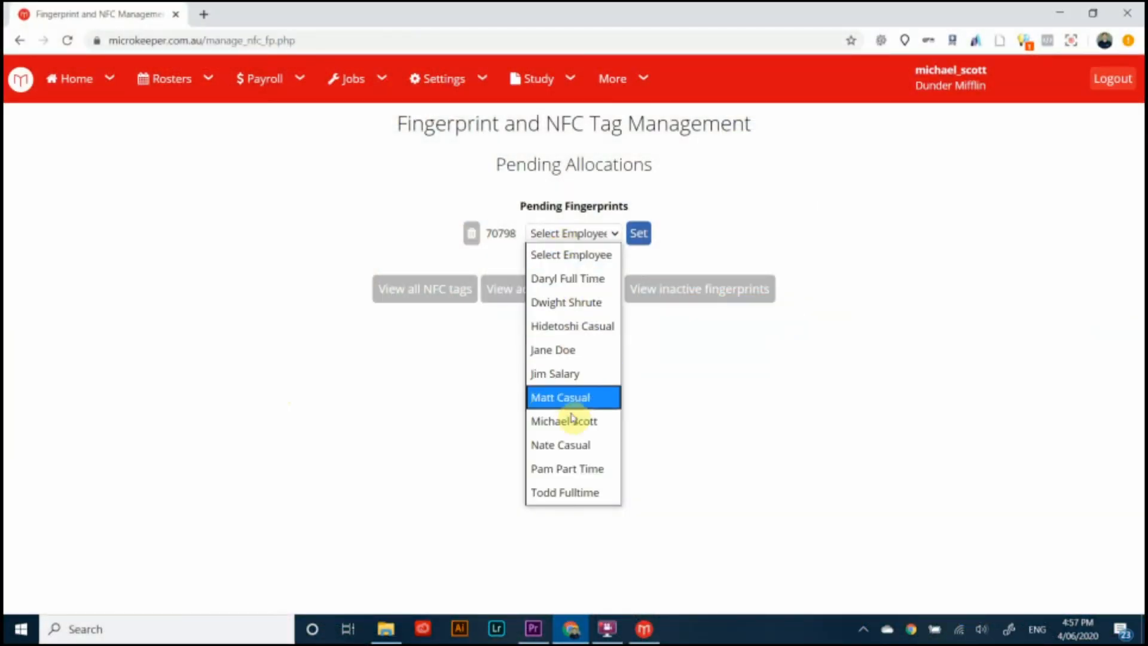
click(564, 421)
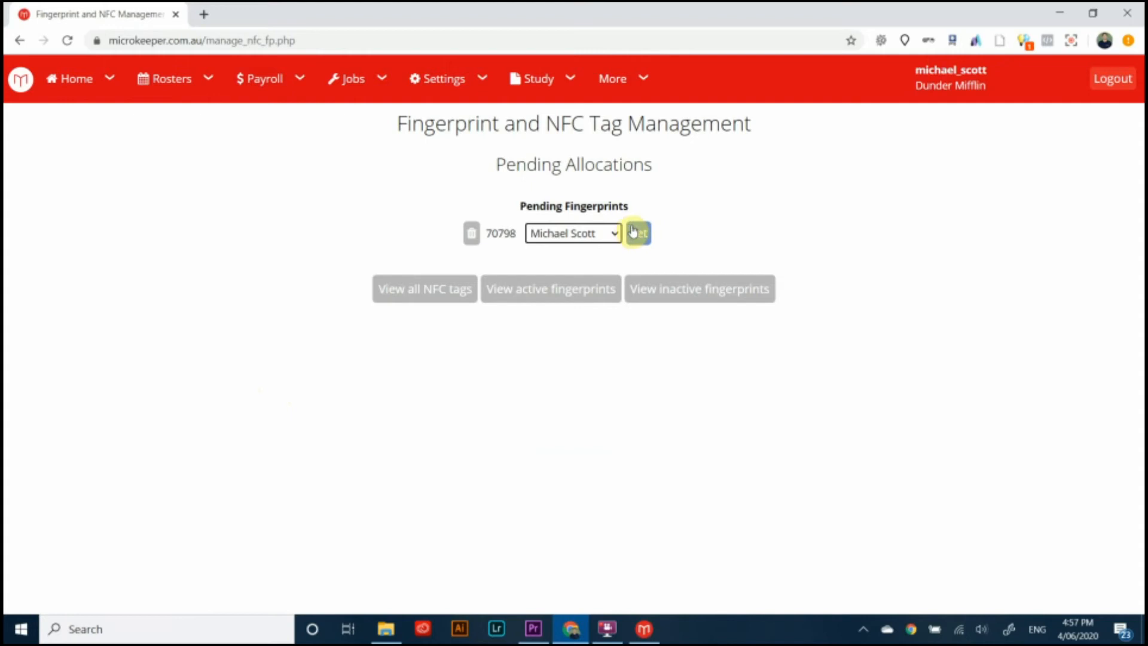